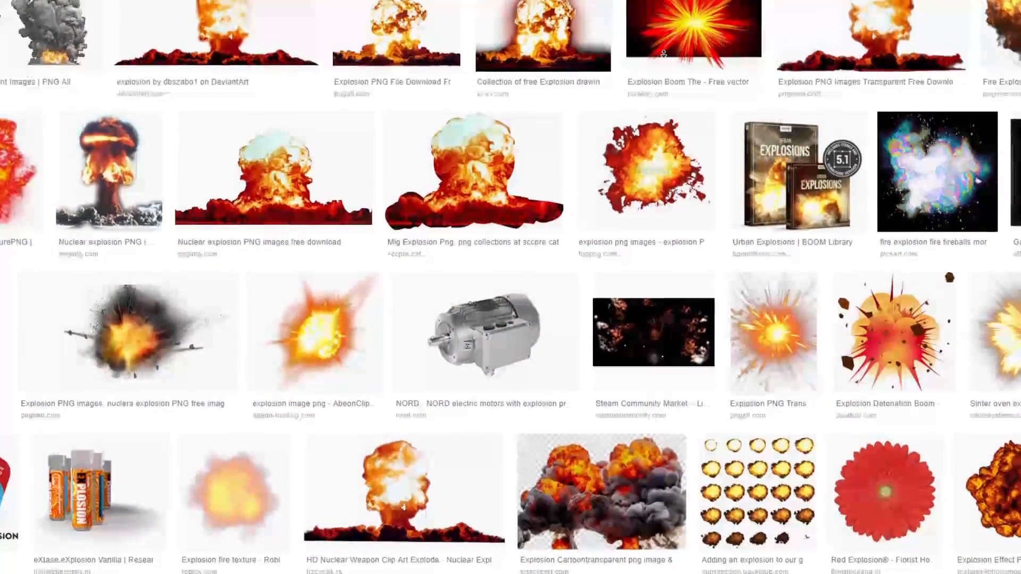
- Drag the This Layer white slider left on Blend If Blue to drop out the sky pixels
{"action": "scroll", "scroll_direction": "down", "scroll_amount": 3}
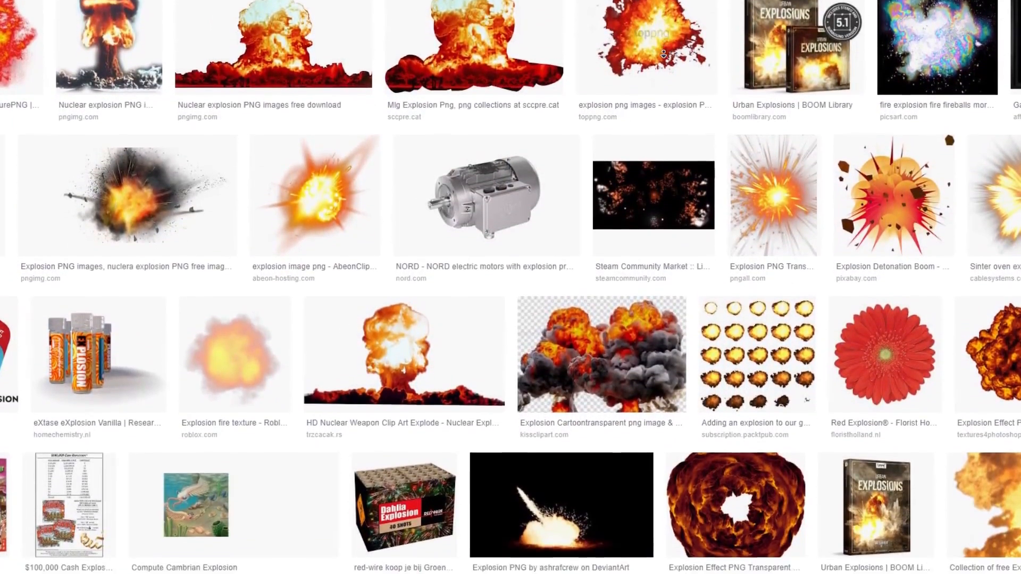
{"action": "scroll", "scroll_direction": "down", "scroll_amount": 3}
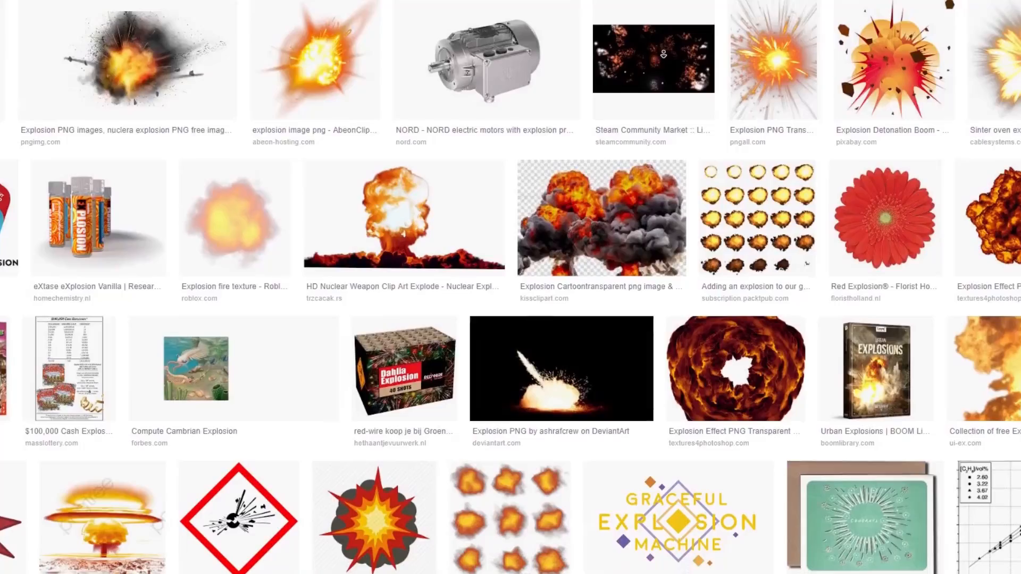
{"action": "scroll", "scroll_direction": "down", "scroll_amount": 3}
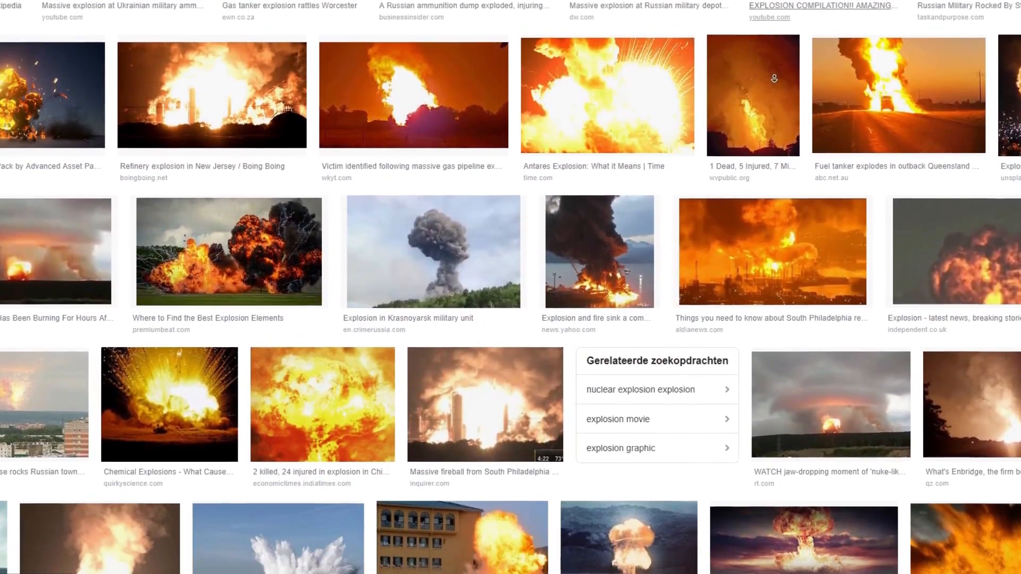
{"action": "scroll", "scroll_direction": "down", "scroll_amount": 3}
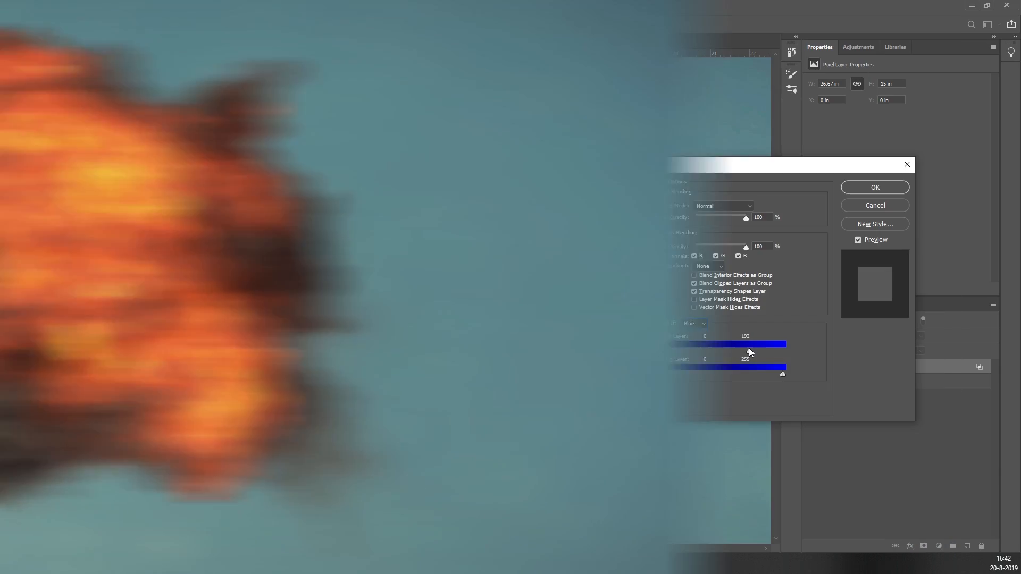
{"action": "left_click_drag", "start_coordinate": [746, 343], "coordinate": [723, 344]}
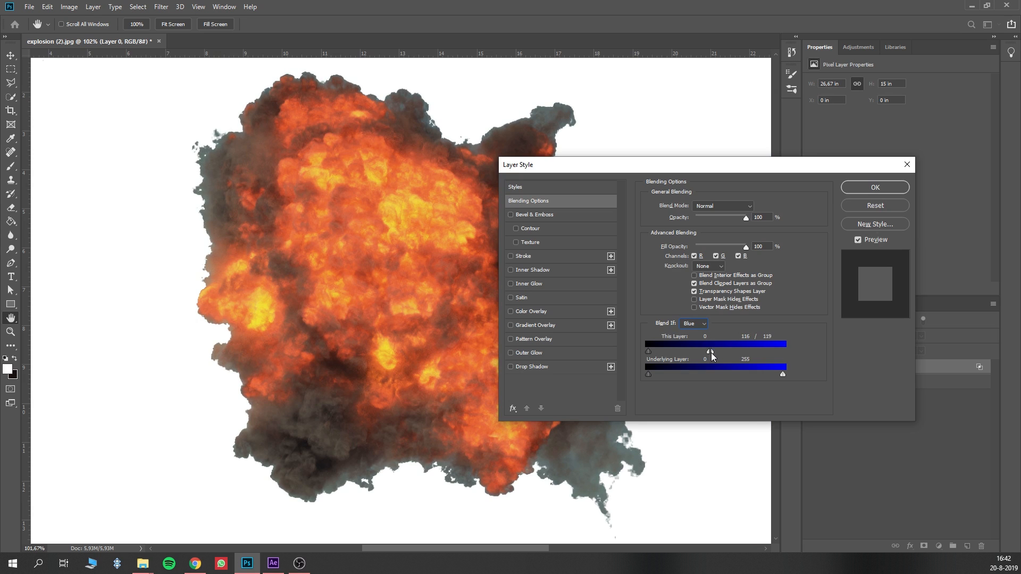
{"action": "left_click", "coordinate": [874, 187]}
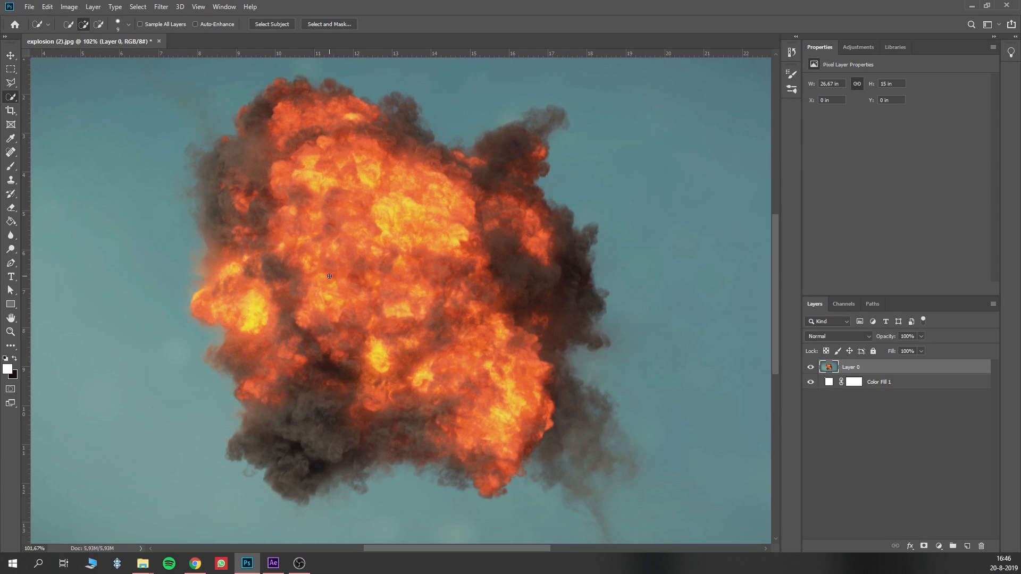
- Select the explosion against its restored blue sky with the Quick Selection Tool
{"action": "left_click", "coordinate": [272, 24]}
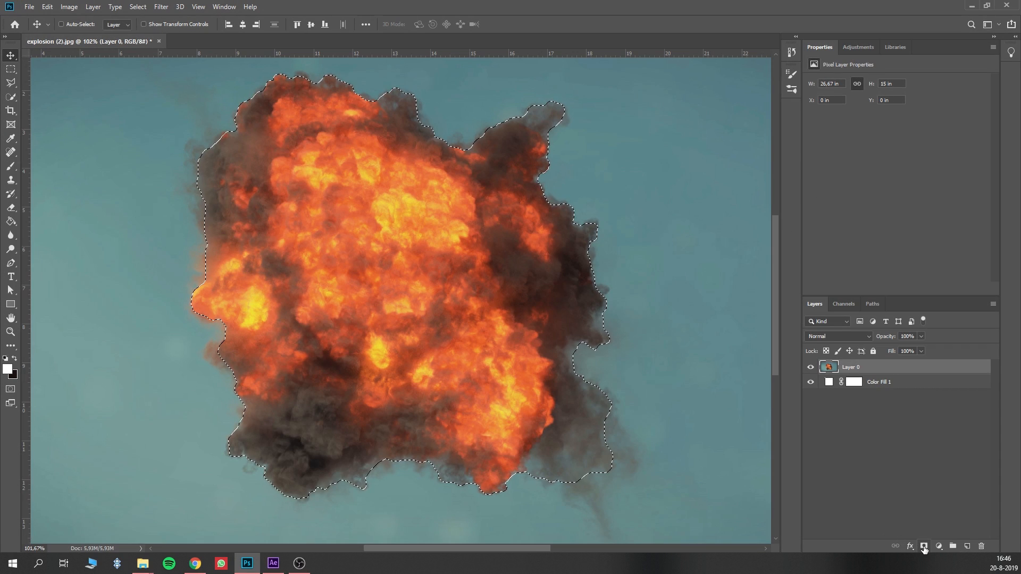
- Add a layer mask from the explosion selection to hide the surrounding sky
{"action": "left_click", "coordinate": [940, 547]}
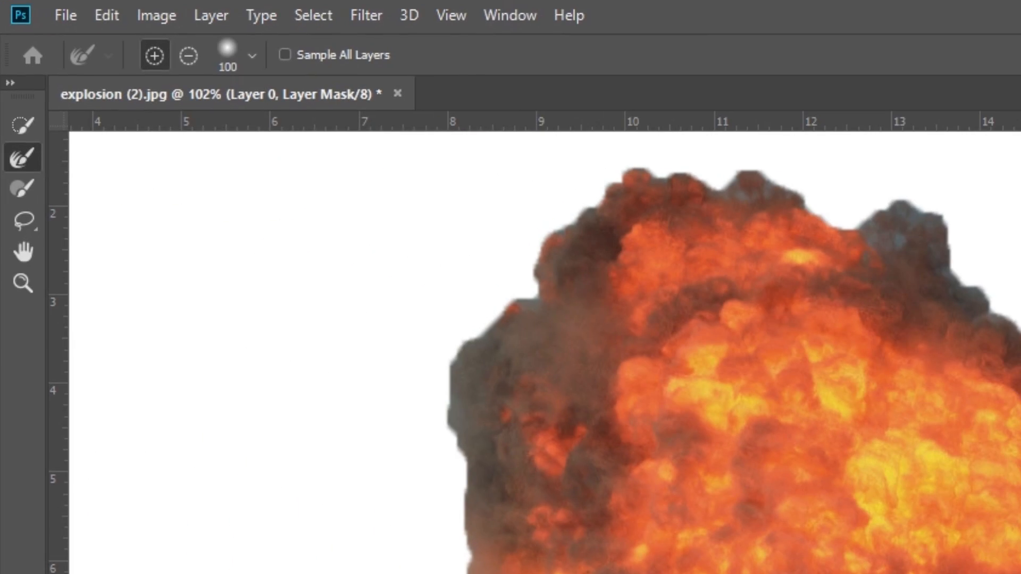
{"action": "mouse_move", "coordinate": [22, 159]}
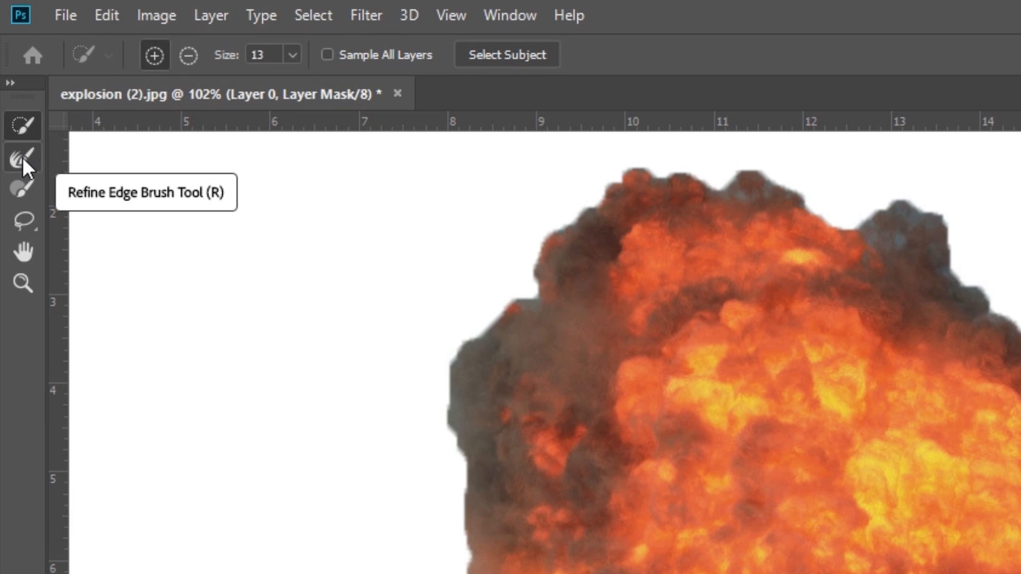